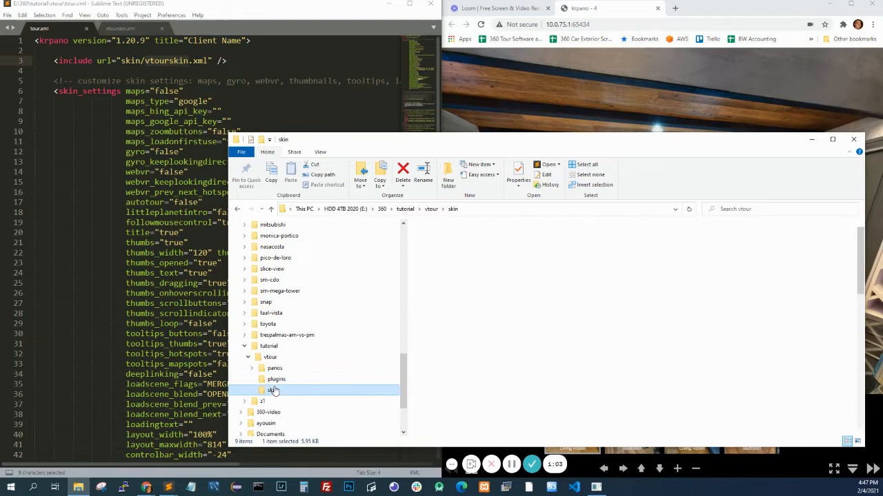
Step: Open the vtour skin folder and load vtourskin.xml as a new editor tab
double_click(273, 390)
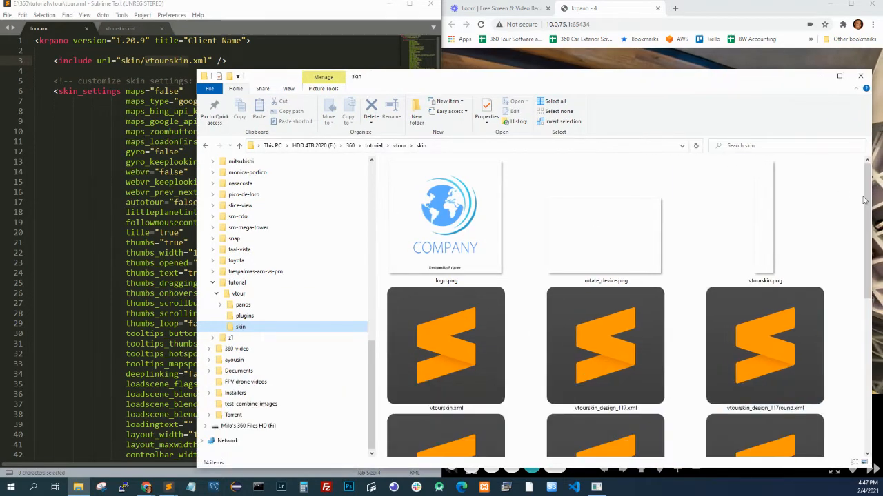
scroll("down", 3)
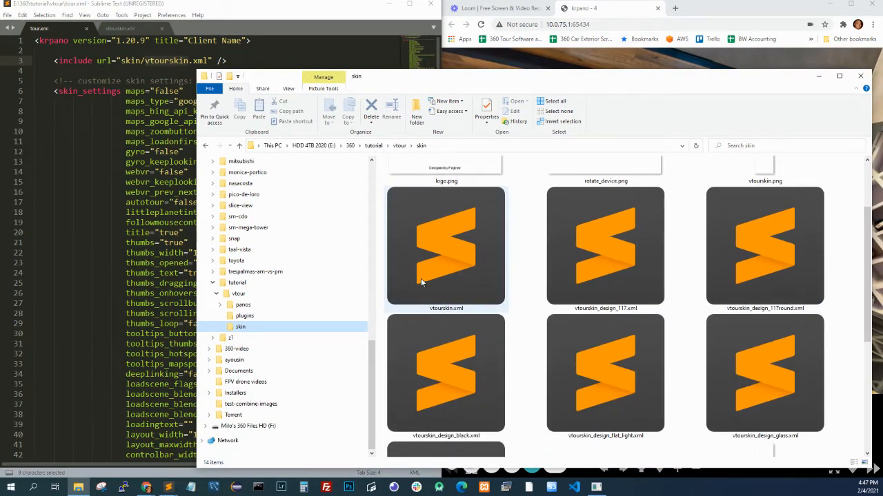
left_click(446, 249)
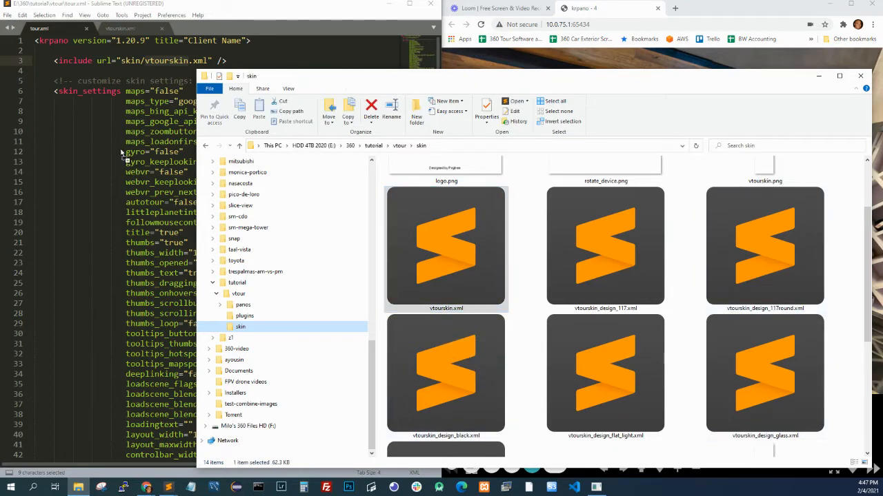
left_click(119, 27)
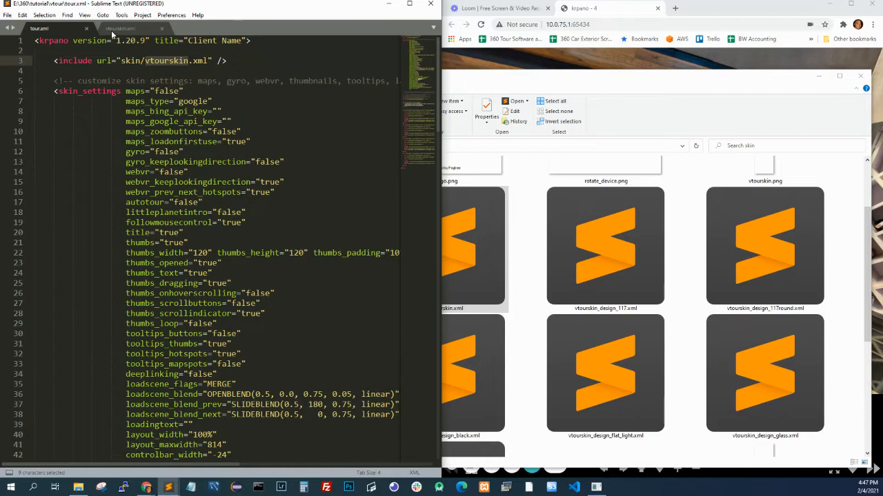
Step: Search vtourskin.xml for 'skin_logo' using Find
left_click(121, 28)
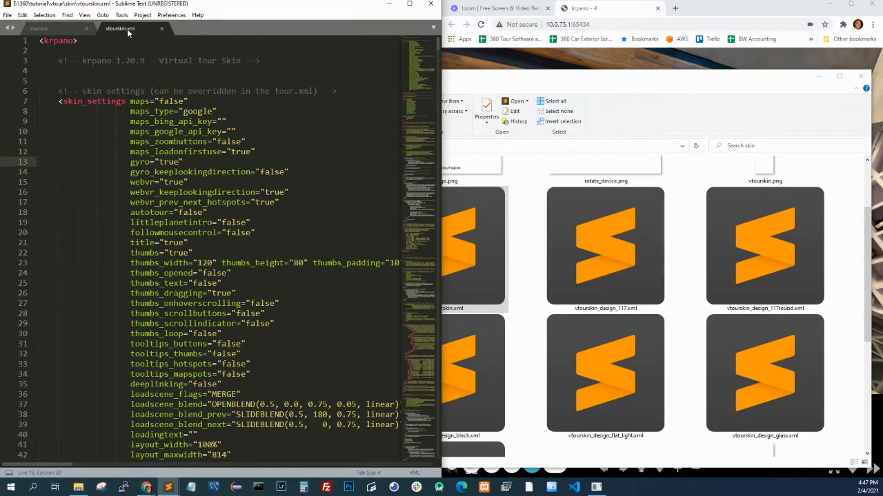
scroll("down", 3)
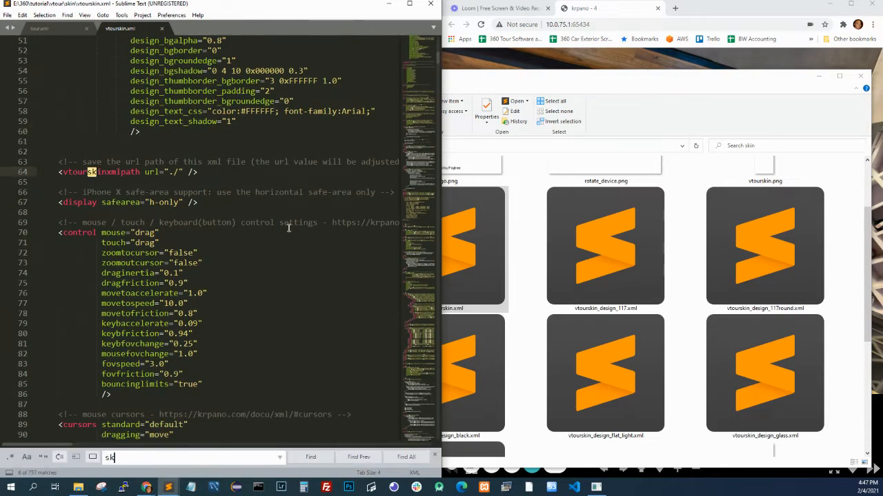
type("skin_logo")
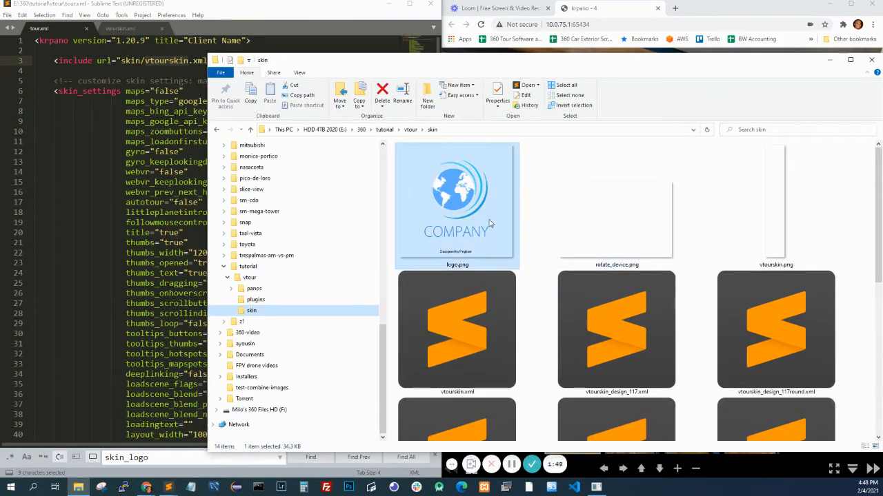
mouse_move(458, 204)
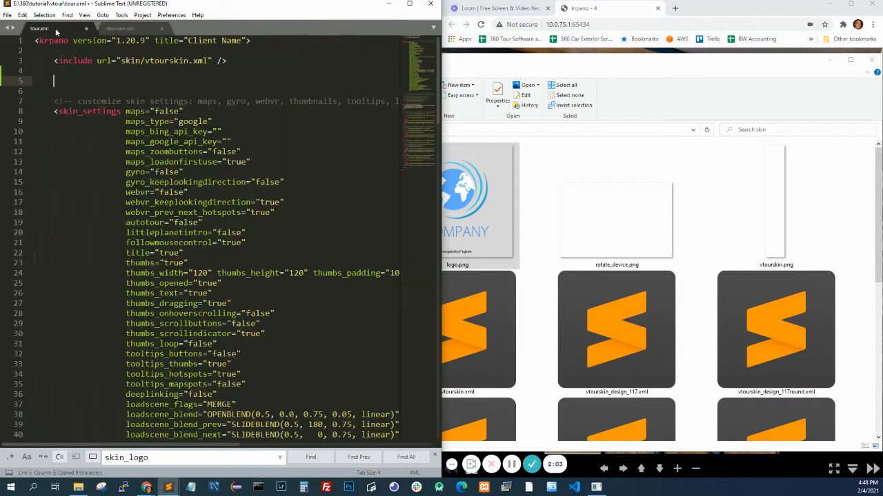
Step: Write <layer name="skin_logo" url="skin/logo.png" keep="true" /> below the include line
type("<layer name=\"skin_logo")
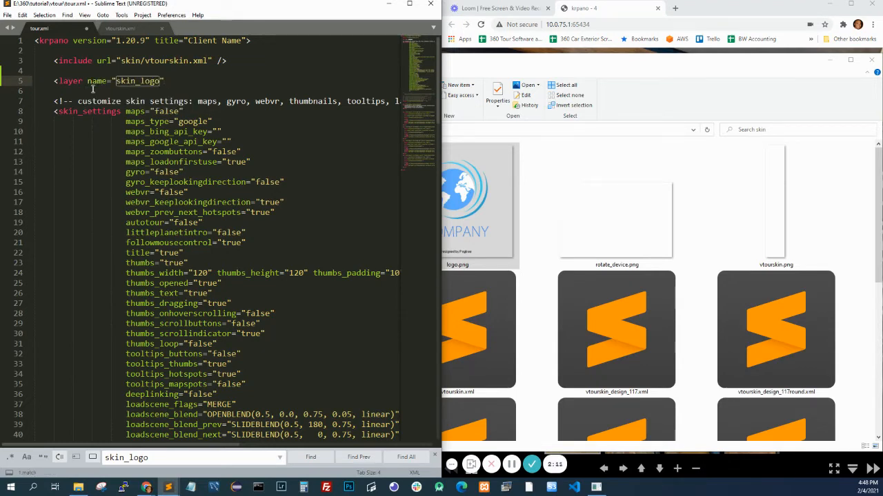
type("url=")
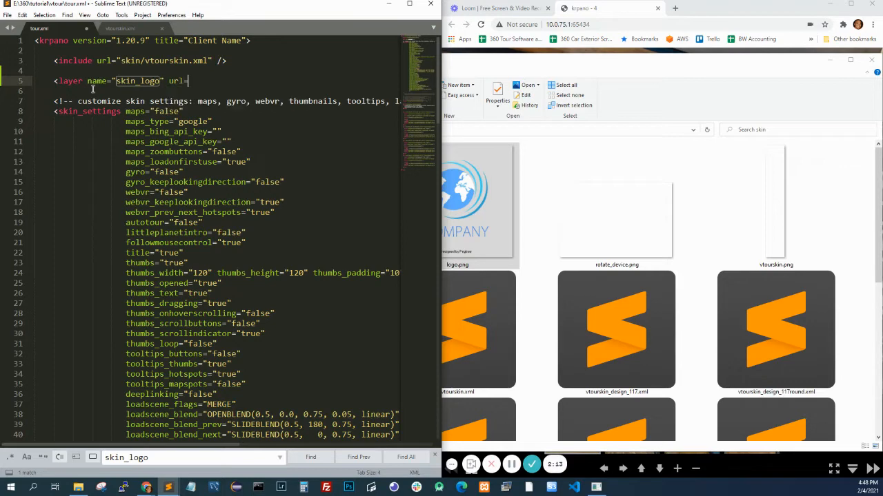
type("\"\" />")
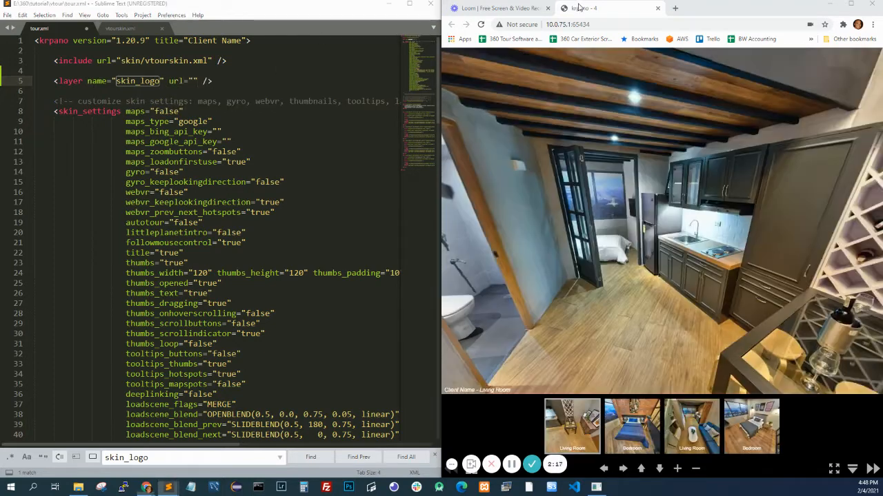
left_click(79, 488)
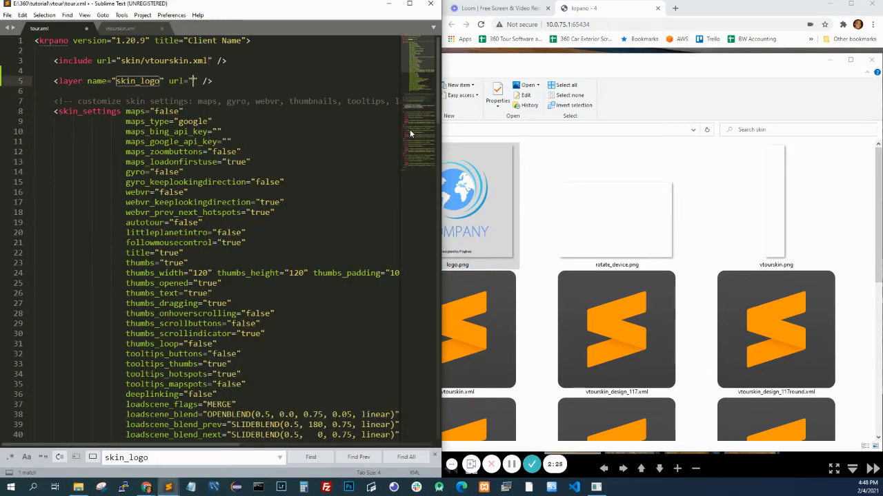
type("skin/")
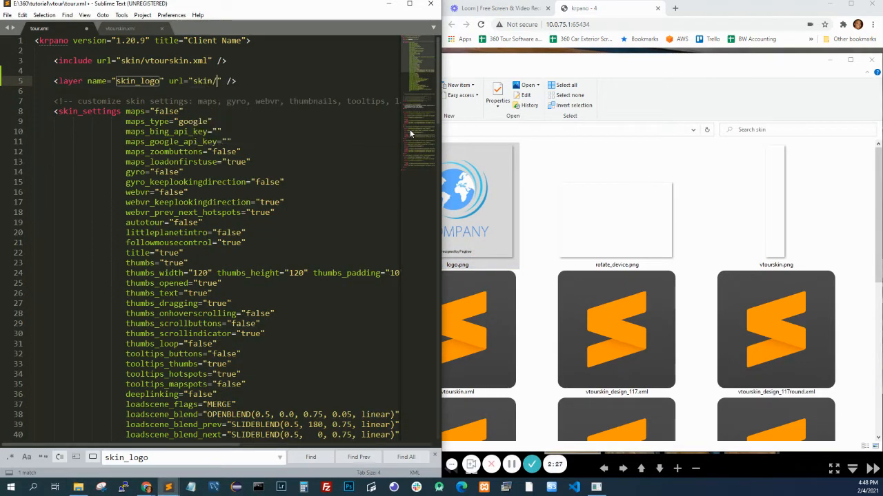
type("logo.png")
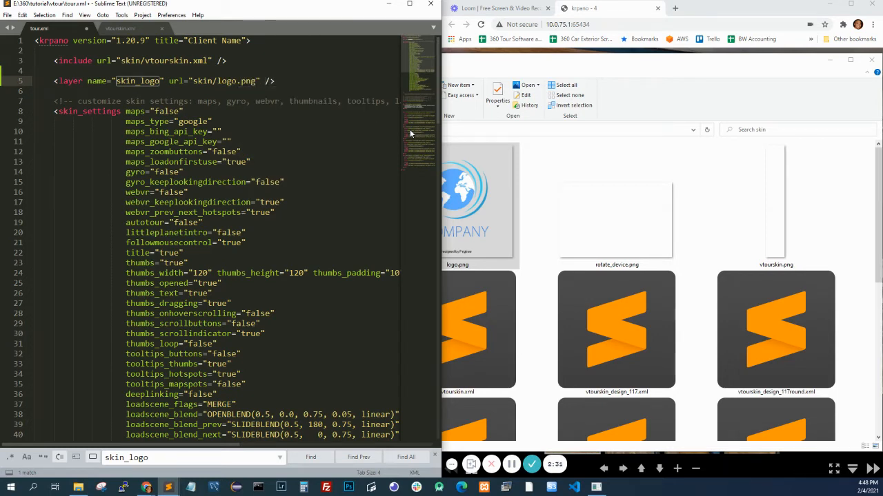
type("keep")
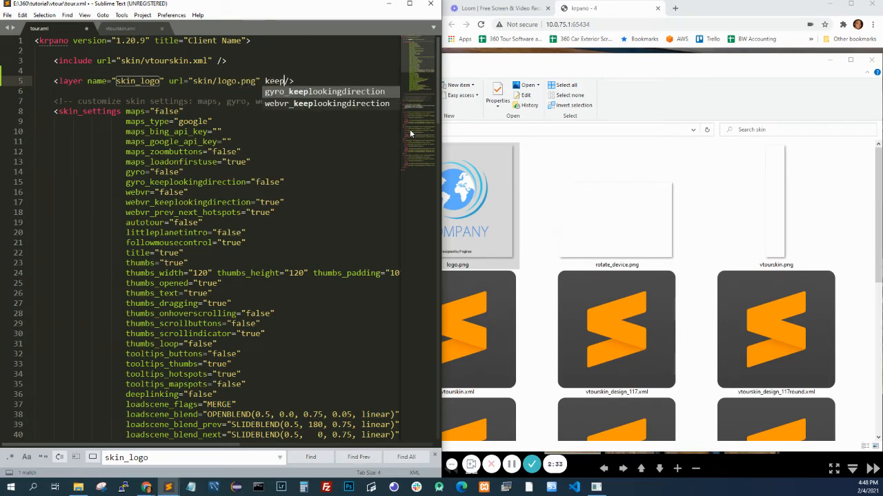
type("=\"true")
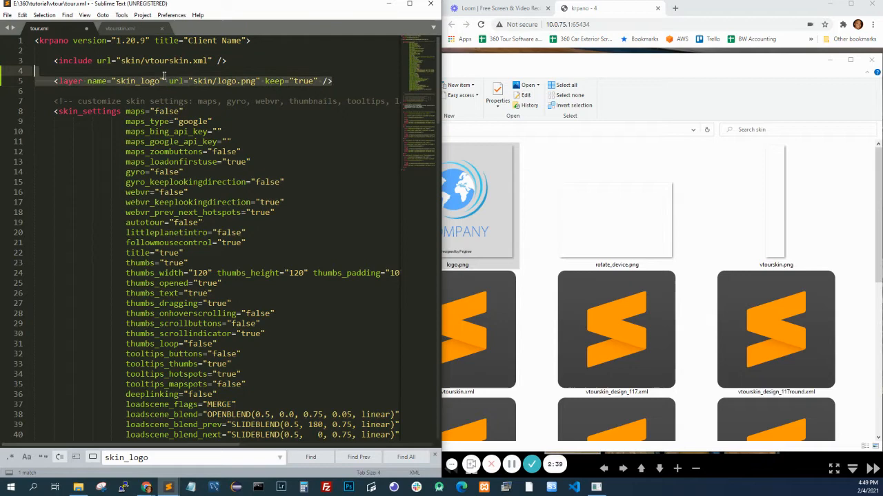
double_click(138, 80)
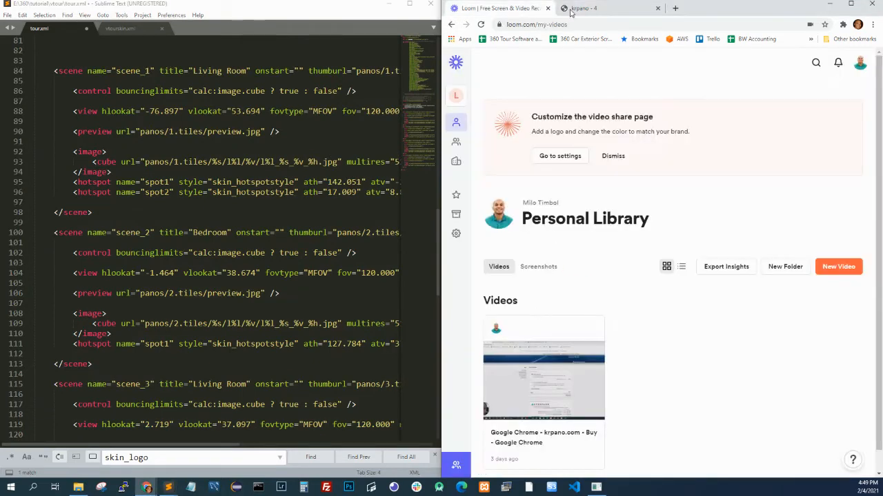
Step: Reload the krpano tour in Chrome to see the logo layer over the panorama
left_click(593, 8)
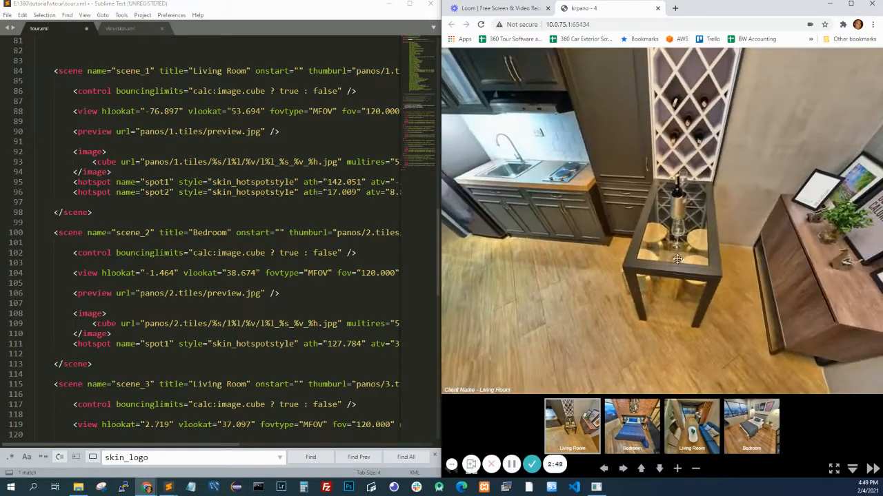
left_click(692, 425)
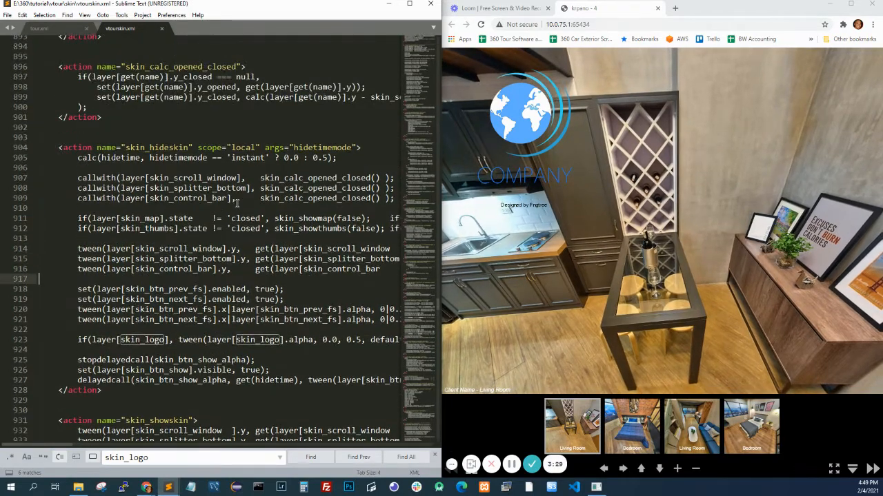
Step: Locate the skin_logo reference in vtourskin.xml's skin_hideskin action
double_click(157, 147)
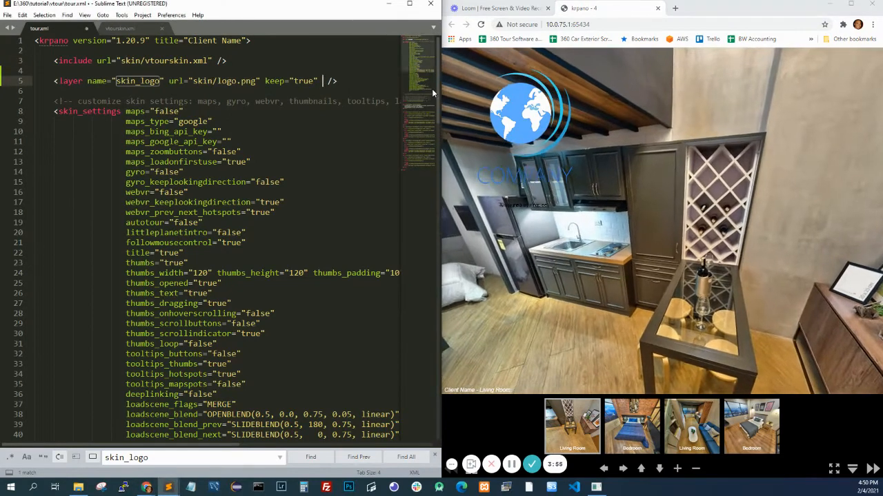
Step: Give the skin_logo layer scale="0.5", x="-20" and y="-10"
type("scale=\"\"")
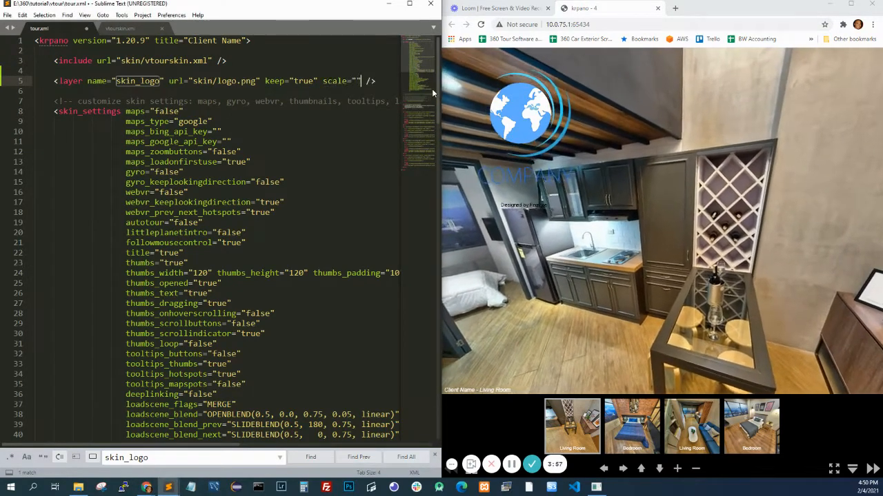
type("0.5\" x=\"\" y=")
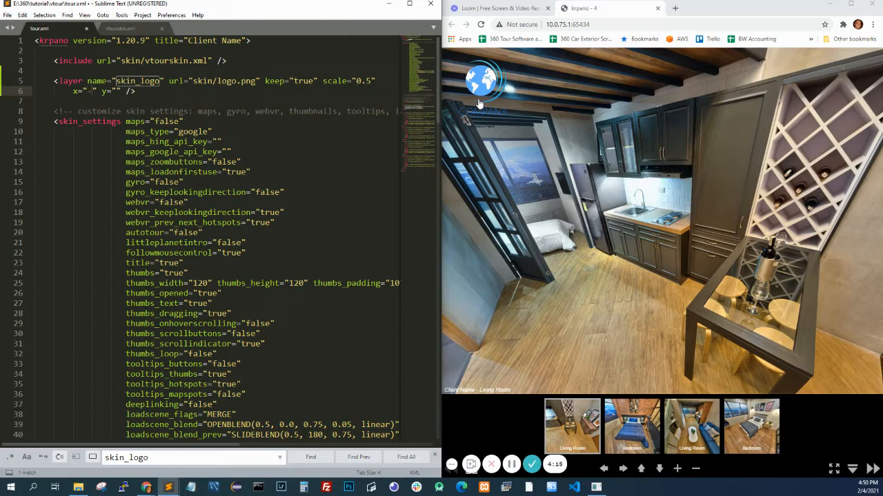
type("-20")
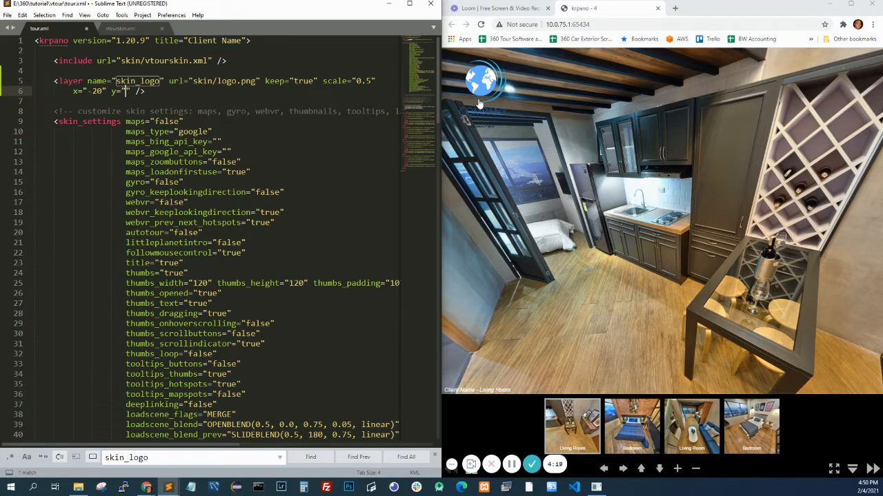
type("20")
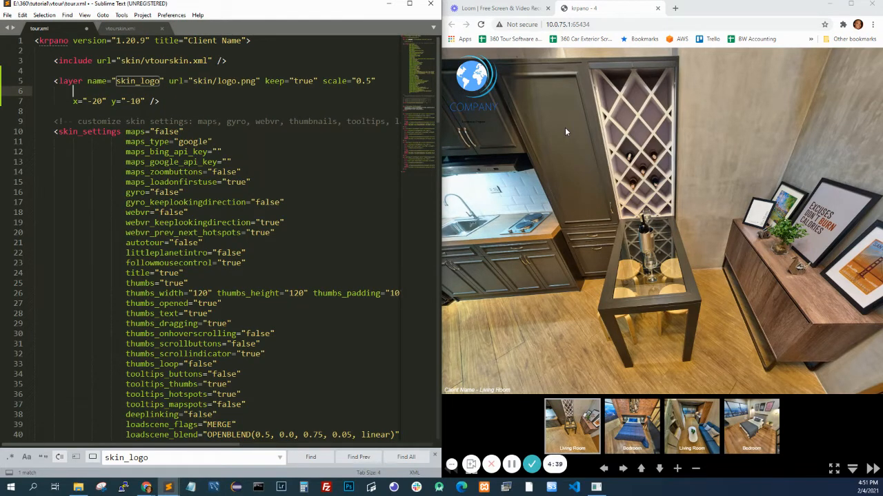
Step: Add an align attribute to skin_logo, trying center then topright
type("align=\"")
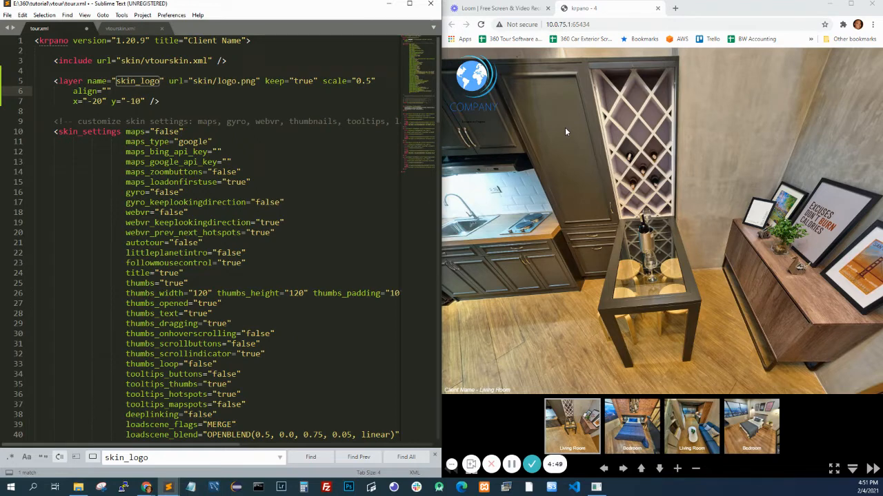
type("center")
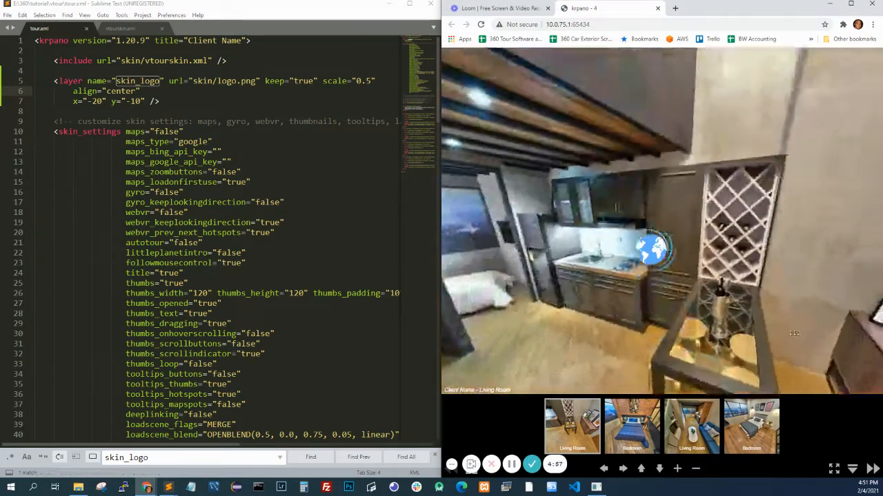
type("t")
type("edge=\"")
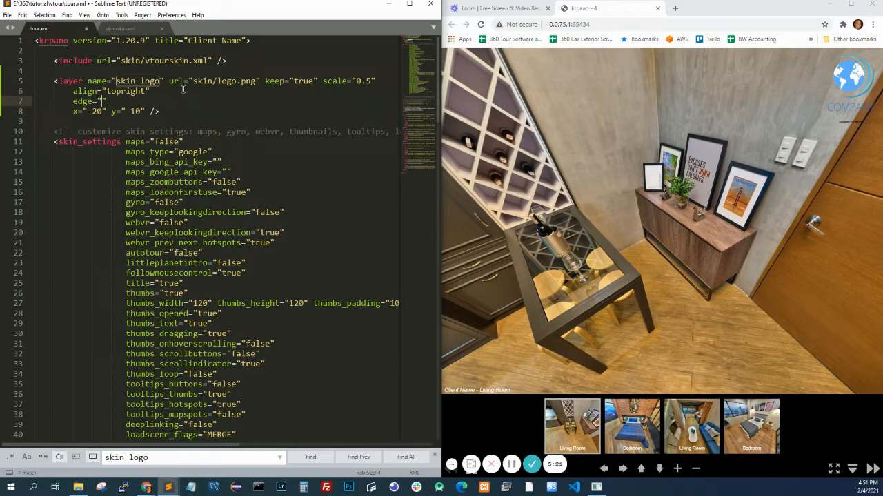
Step: Set skin_logo align="topleft" with x="150" and y="0"
type("center")
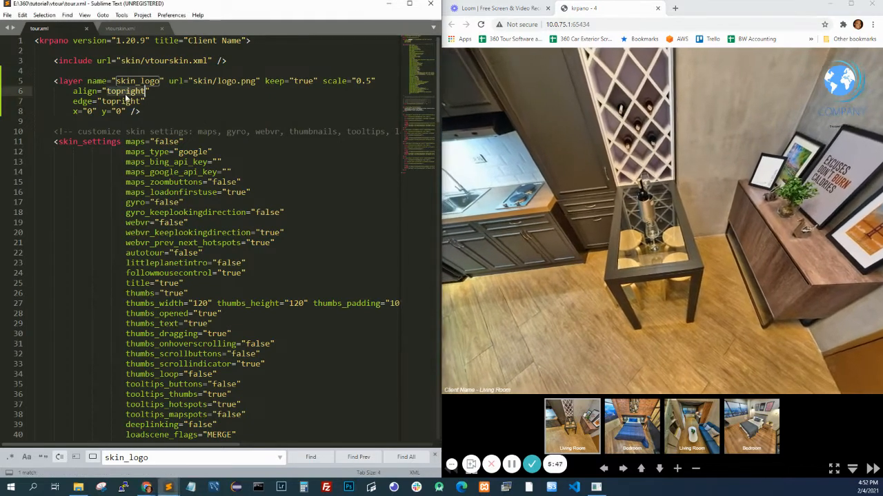
type("topleft")
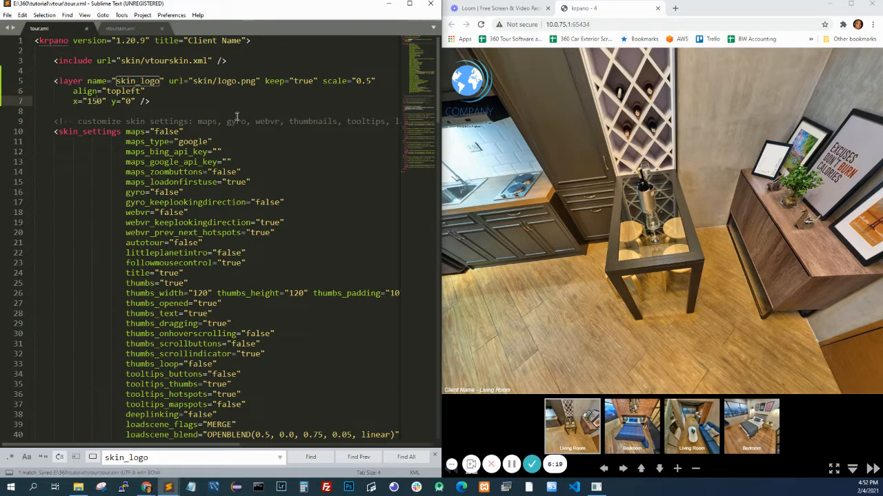
Step: Change the skin_logo x and y offsets both to -20
type("-20")
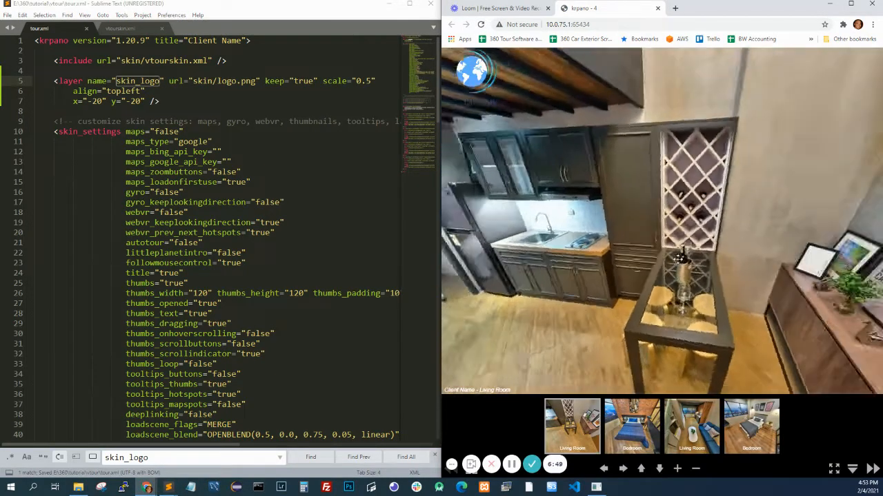
Step: Add enabled="false" and alpha="0.5" to skin_logo with x and y at 20
left_click_drag(678, 259, 712, 182)
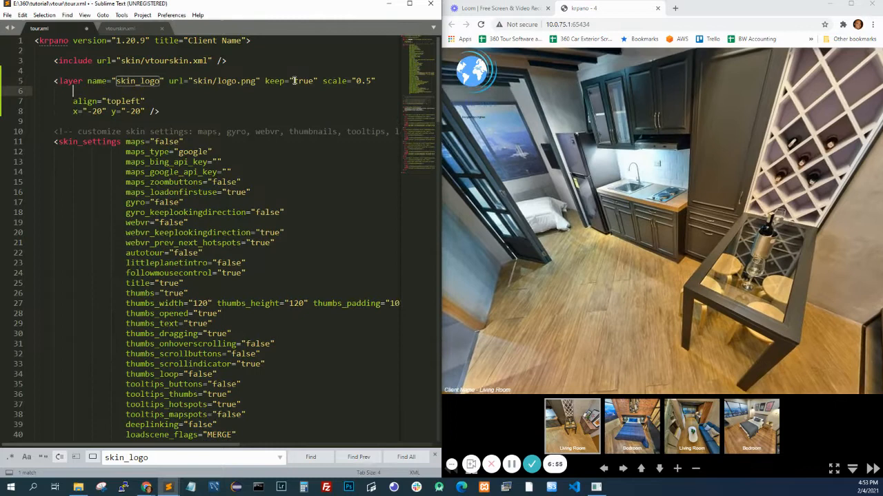
type("enabled=\"false")
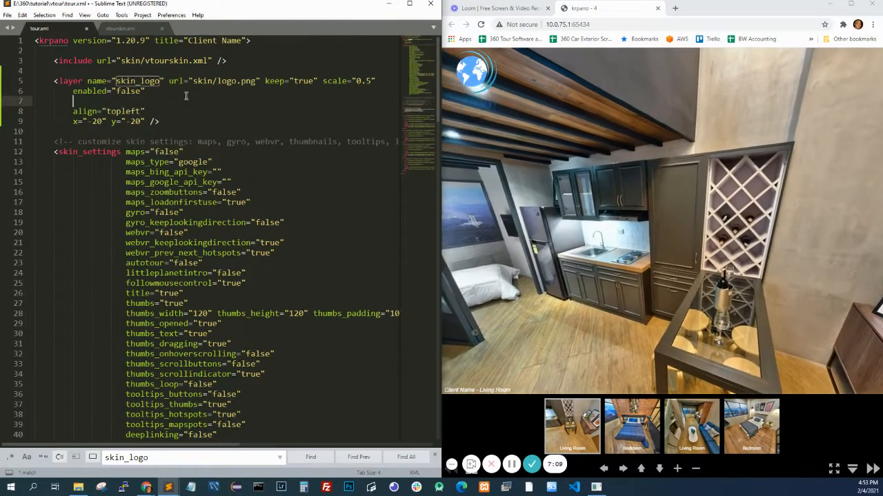
type("alpht")
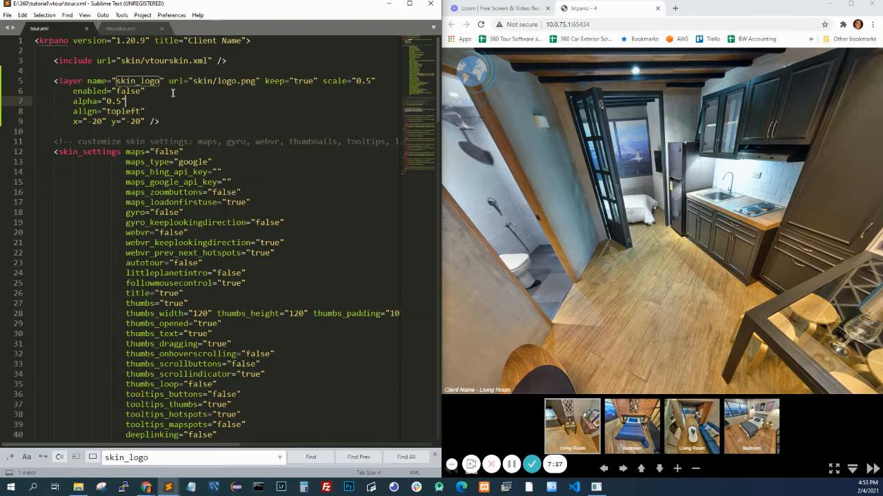
type("onclc")
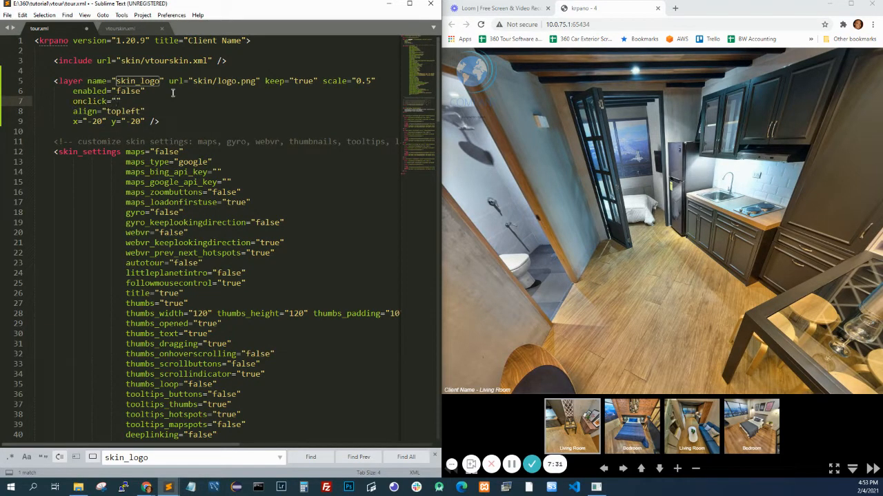
type("openurl")
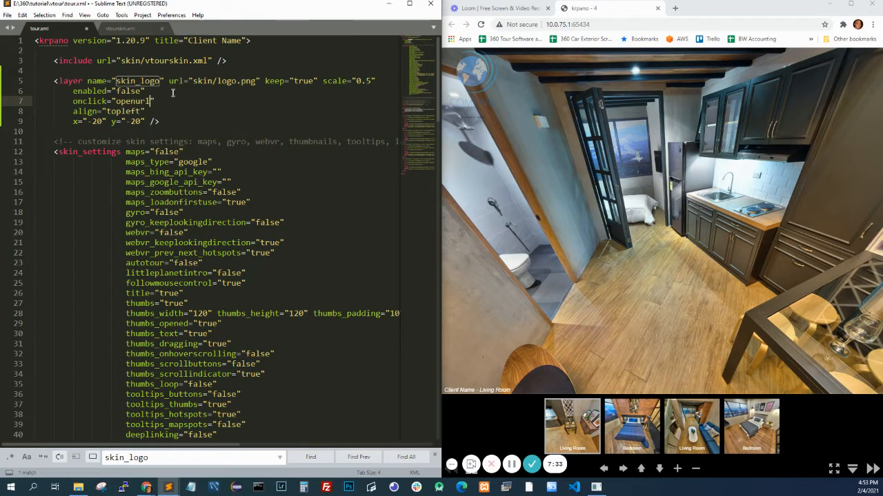
type("1()")
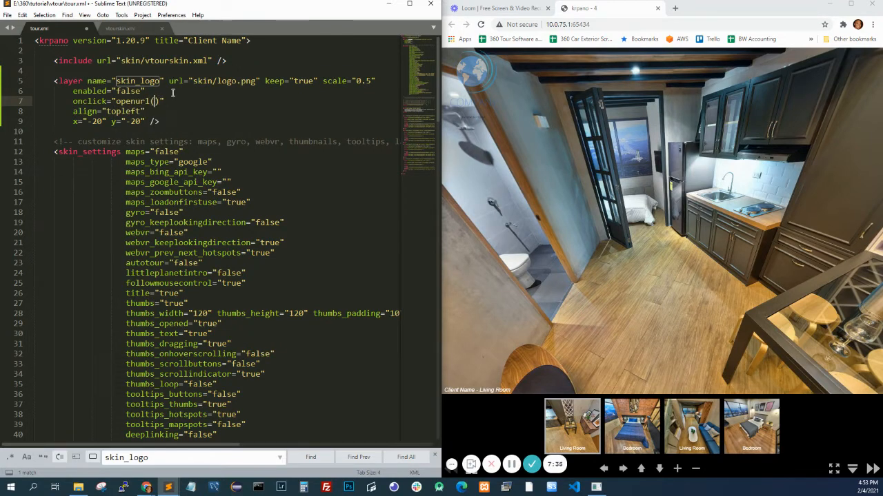
type("https://")
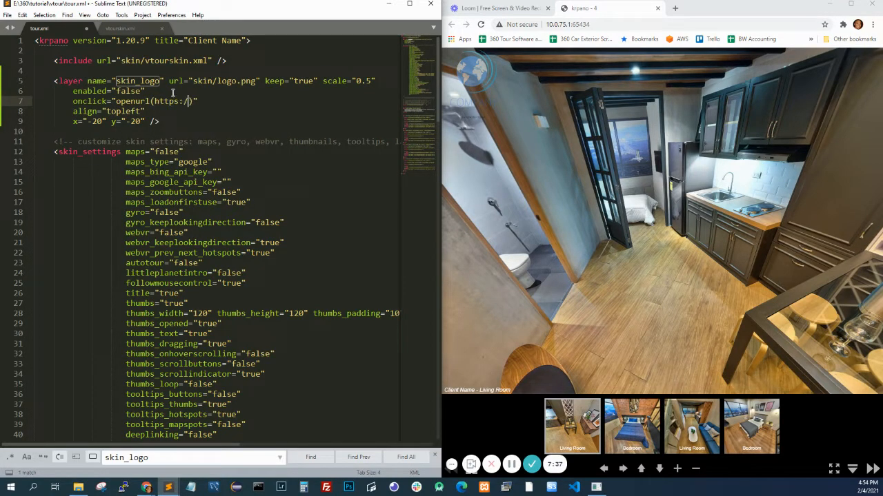
type("www.google.com")
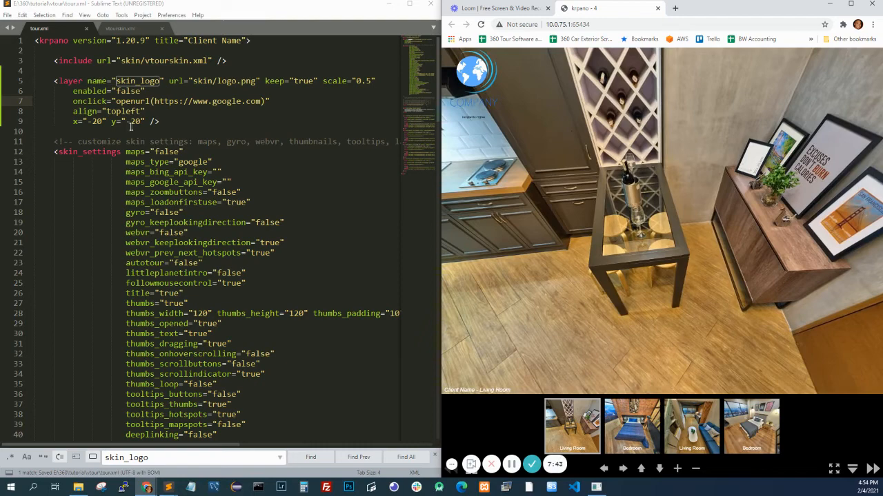
type("tru")
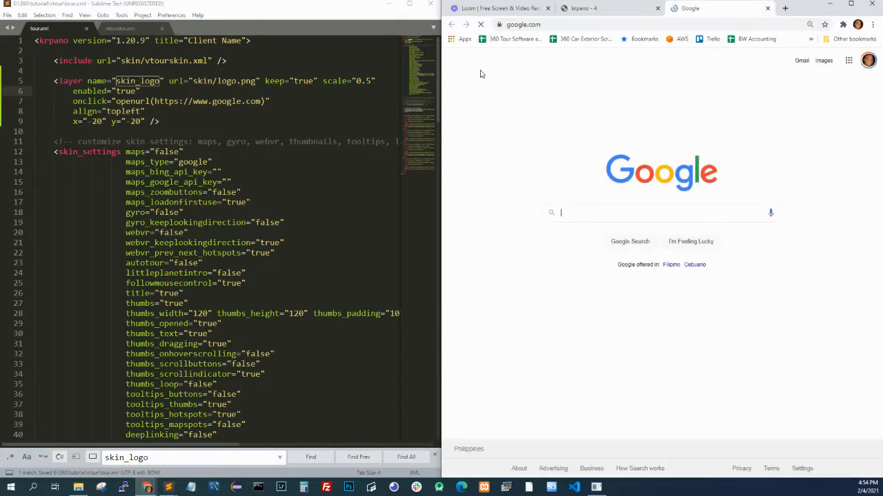
left_click(600, 8)
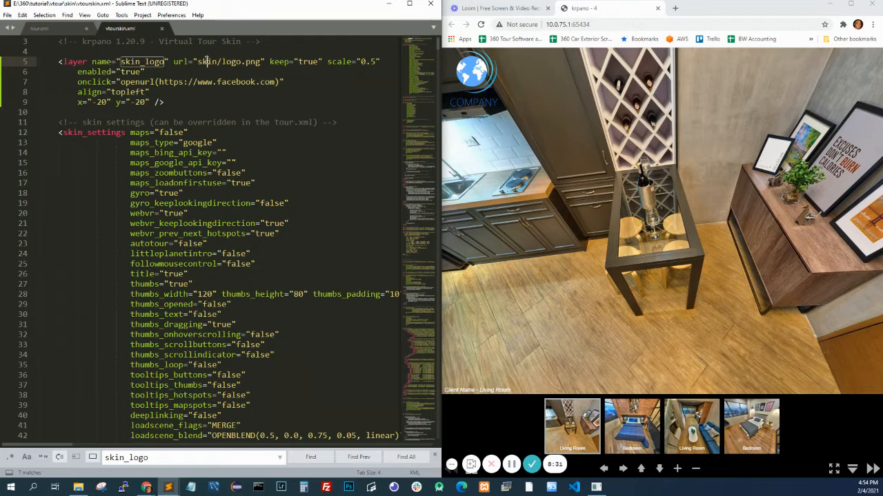
Step: Save vtourskin.xml with the pasted skin_logo layer, adjust its url path, and locate logo.png in the skin folder
key("ctrl+s")
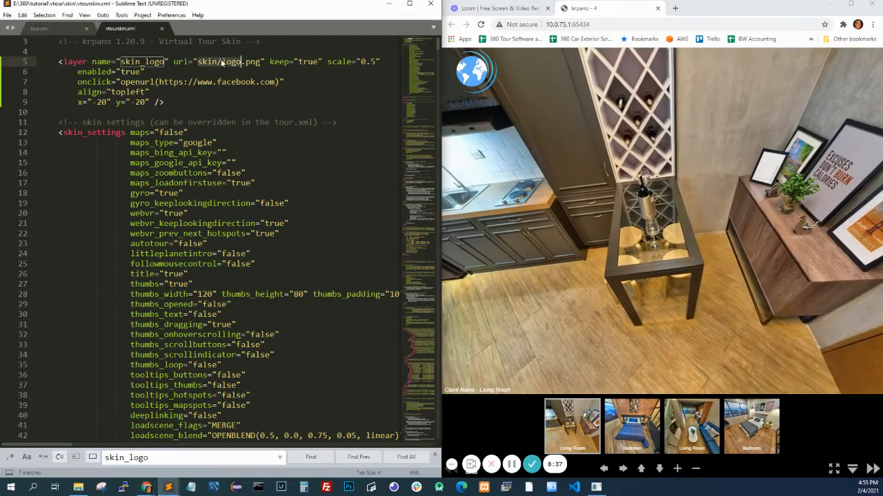
left_click(39, 27)
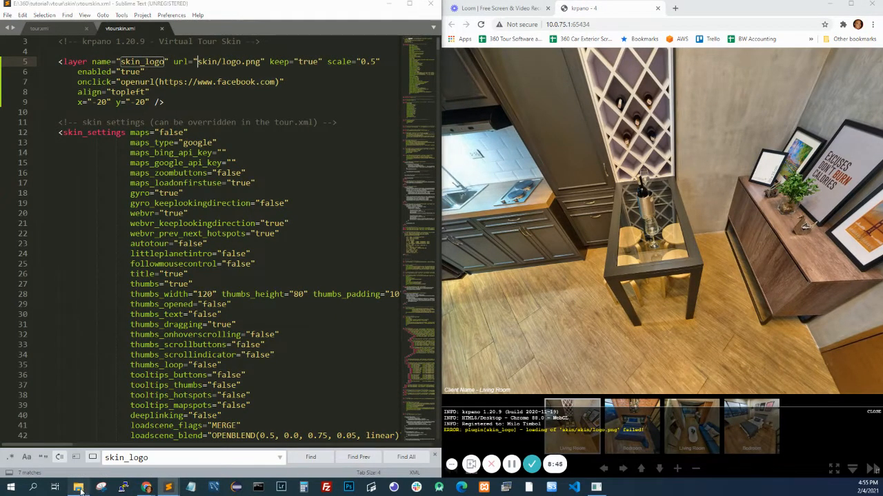
left_click(79, 488)
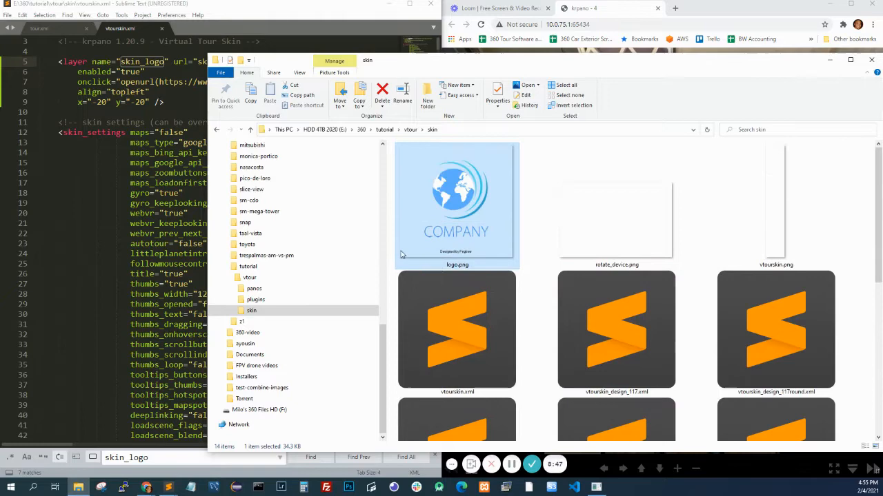